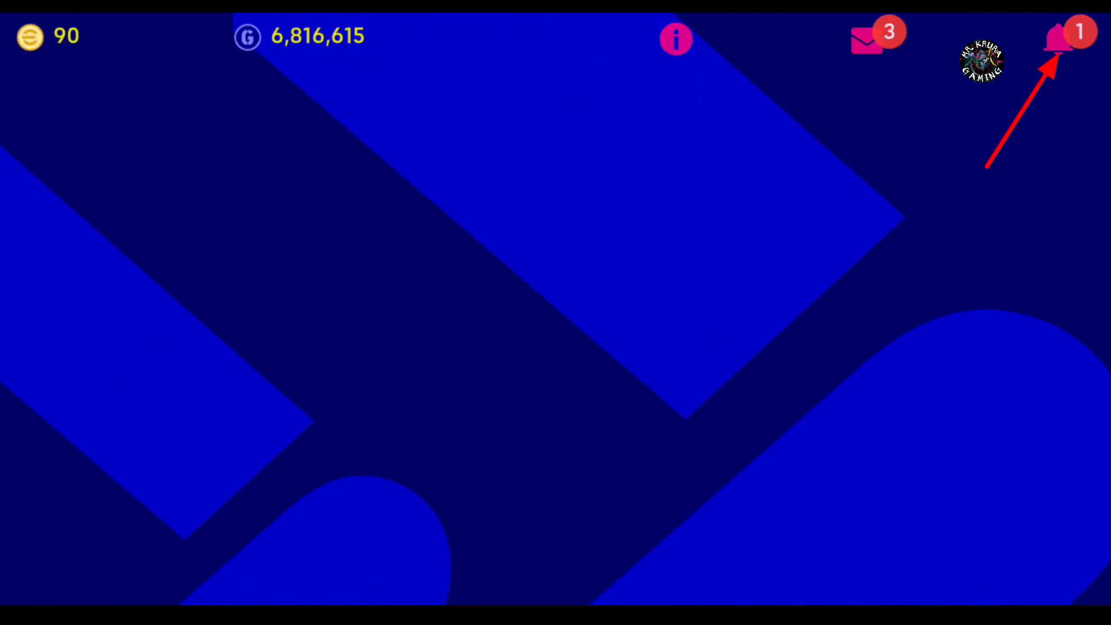
Open the 'Search Function Ready in v3.0.0 Carryover Details Website' news item from notifications
{"action": "left_click", "coordinate": [1060, 36]}
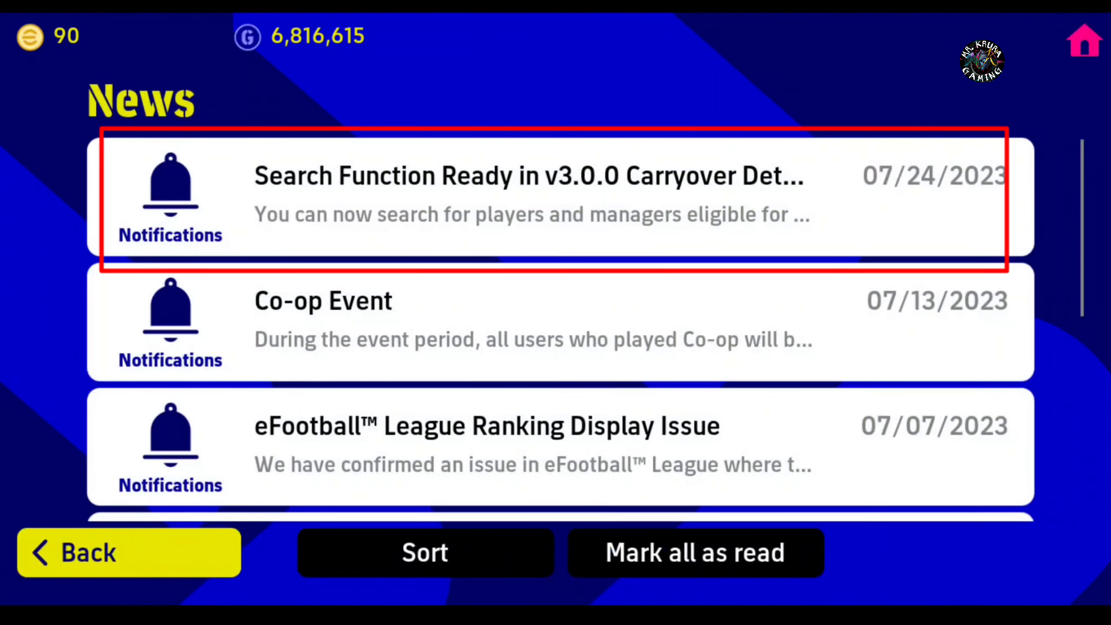
{"action": "left_click", "coordinate": [553, 197]}
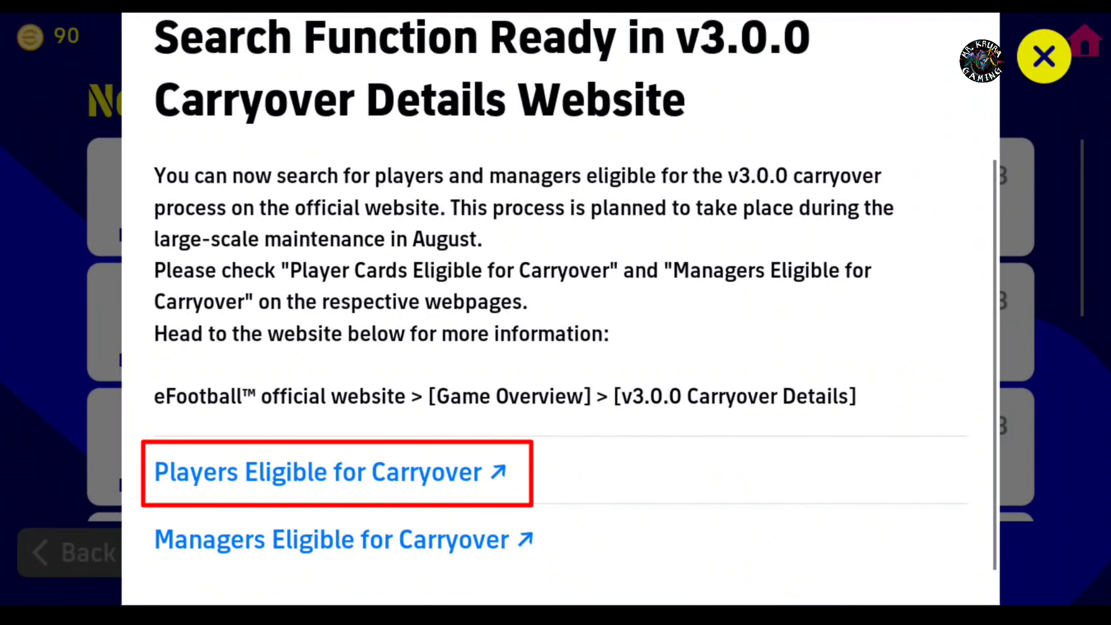
Go to the Players Eligible for Carryover webpage and reach the Player Name search box
{"action": "left_click", "coordinate": [318, 472]}
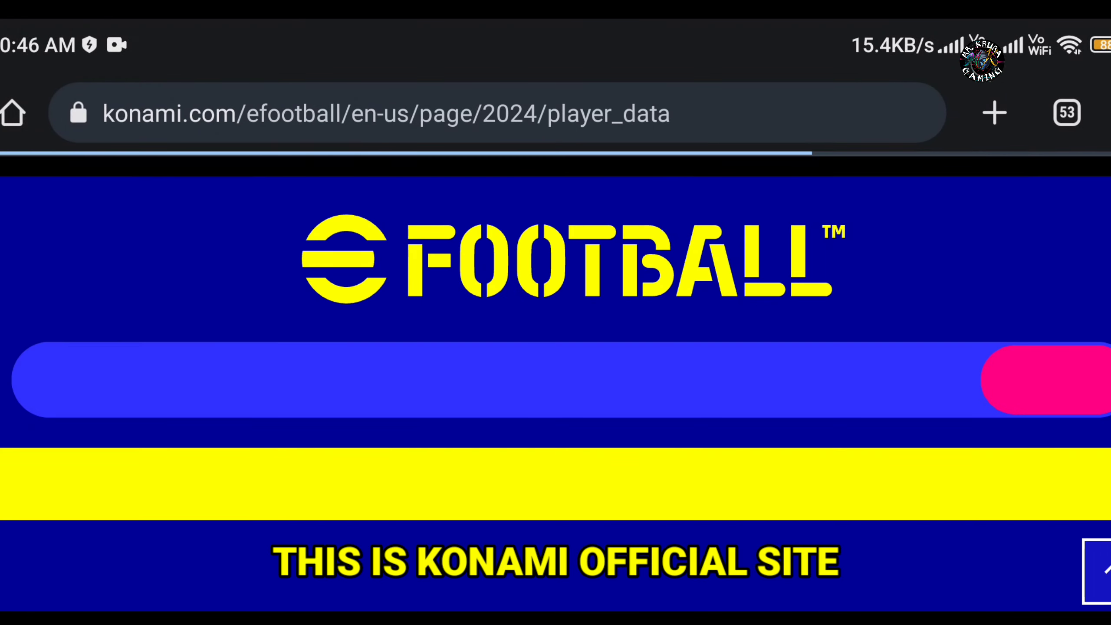
{"action": "scroll", "scroll_direction": "down", "scroll_amount": 3}
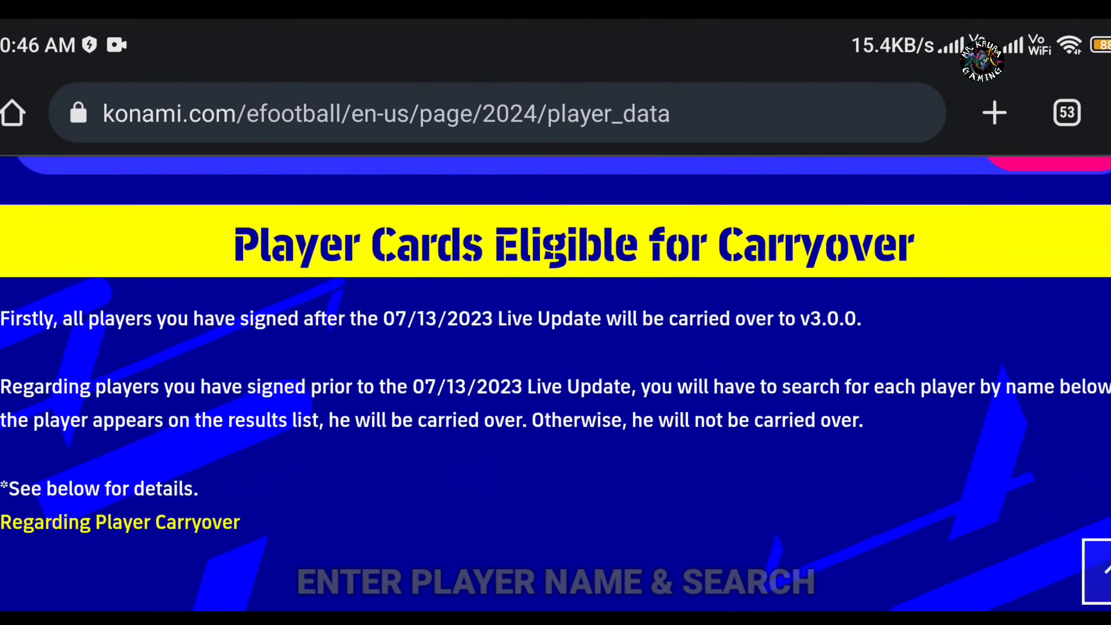
{"action": "scroll", "scroll_direction": "down", "scroll_amount": 3}
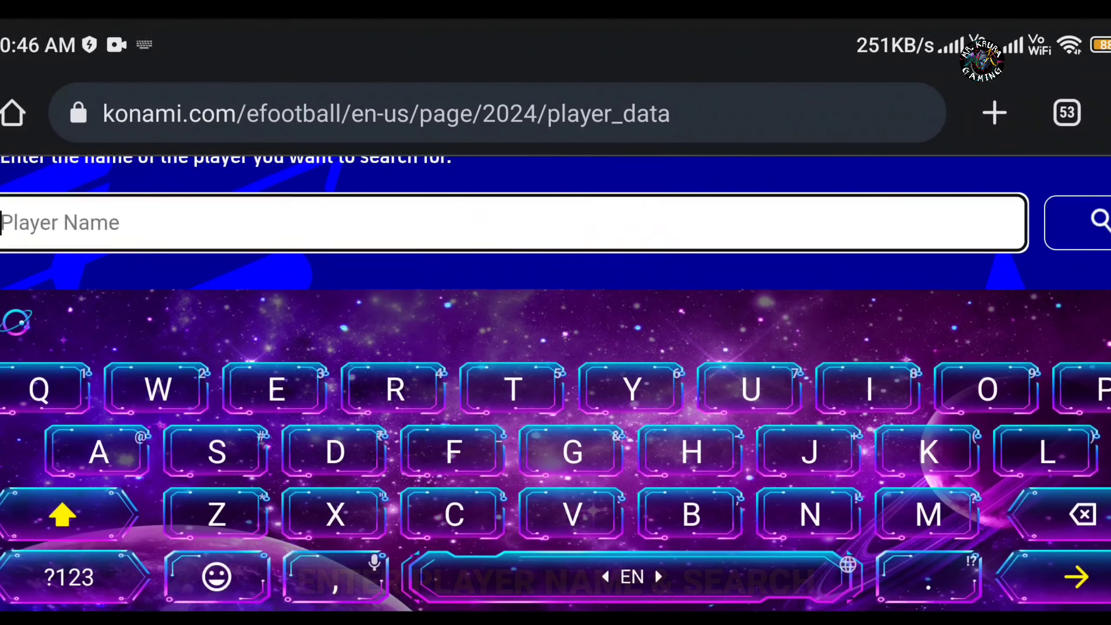
Enter 'Messi' in the Player Name box and look through the page
{"action": "type", "text": "M"}
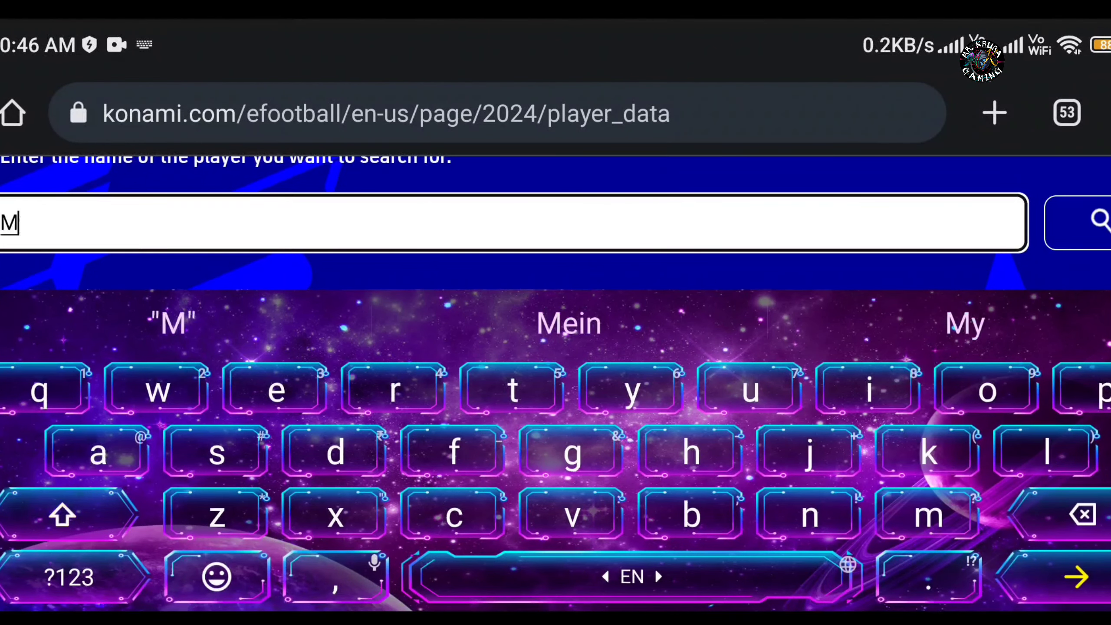
{"action": "type", "text": "essi"}
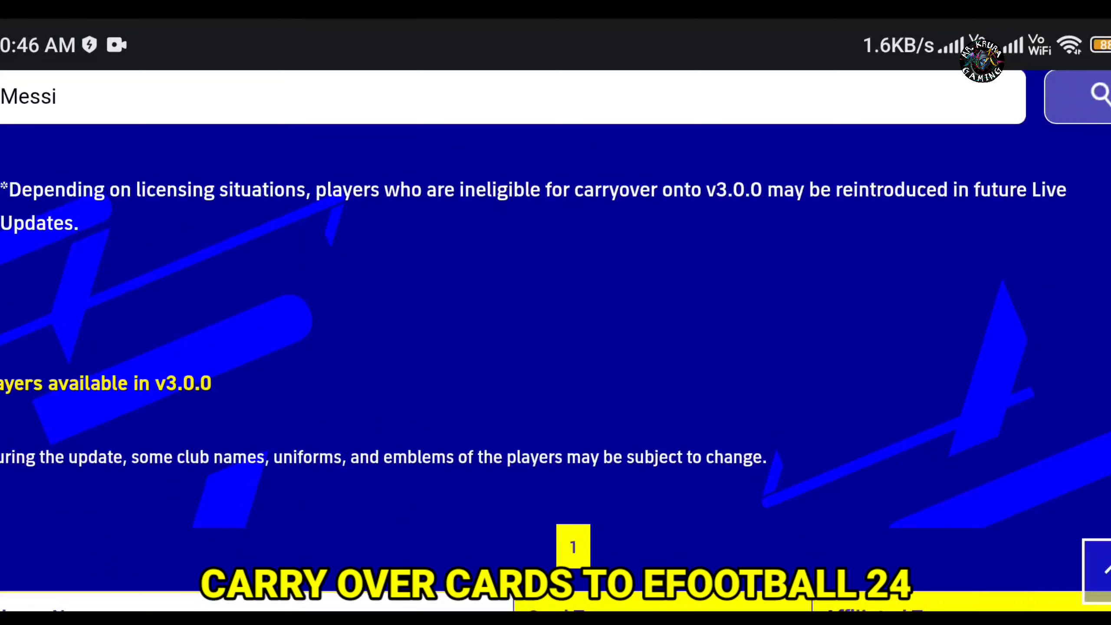
{"action": "scroll", "scroll_direction": "down", "scroll_amount": 3}
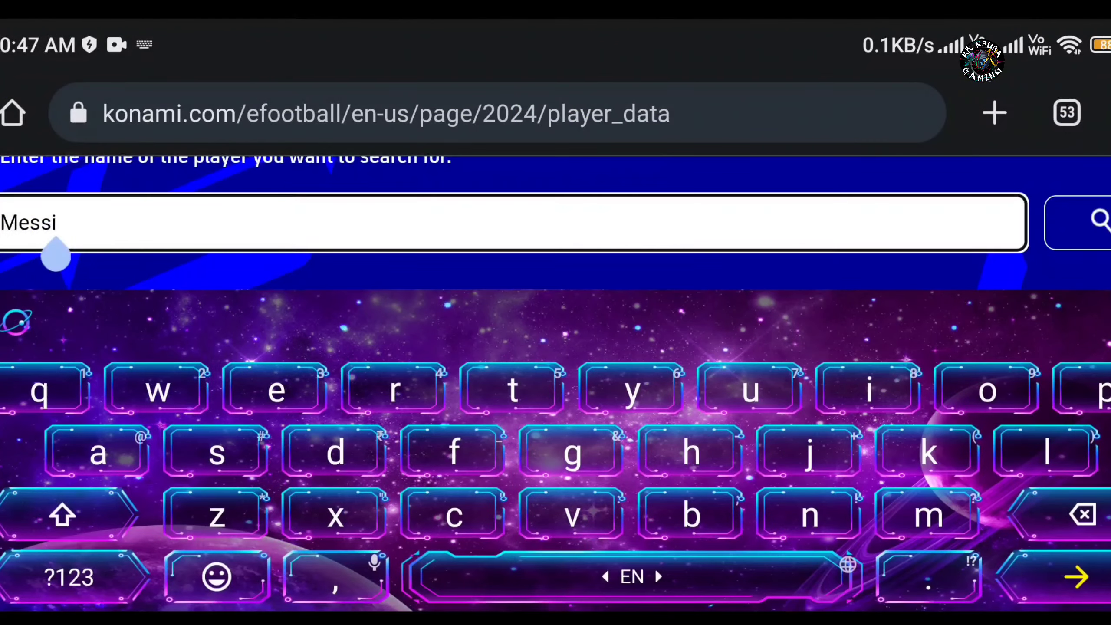
Search for 'Ronaldo' and view the results table of eligible Ronaldo cards
{"action": "type", "text": "R"}
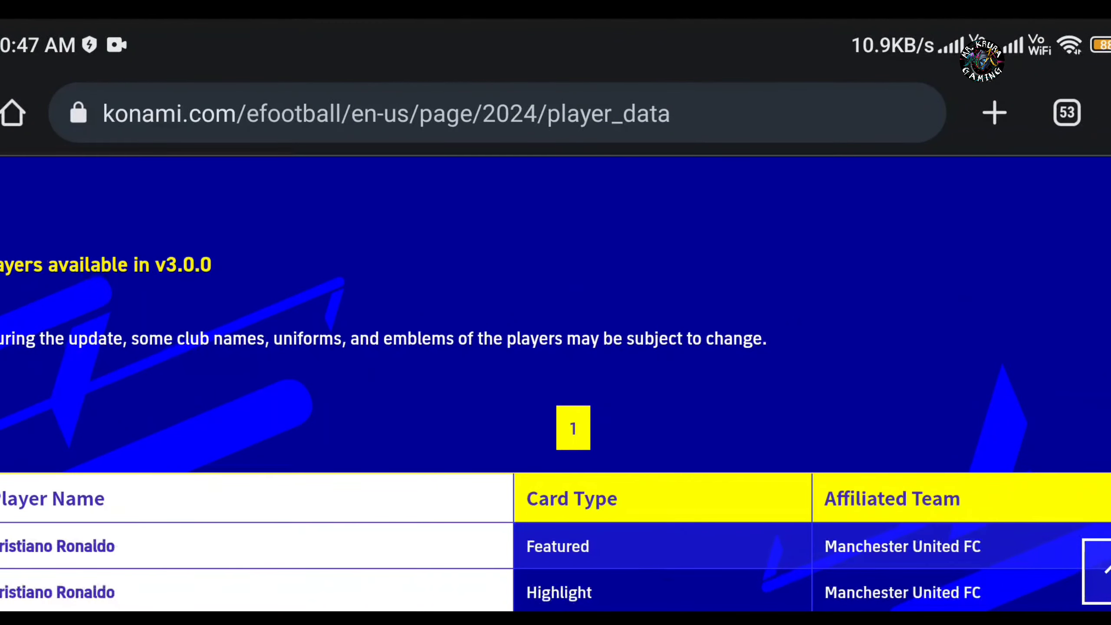
{"action": "scroll", "scroll_direction": "down", "scroll_amount": 3}
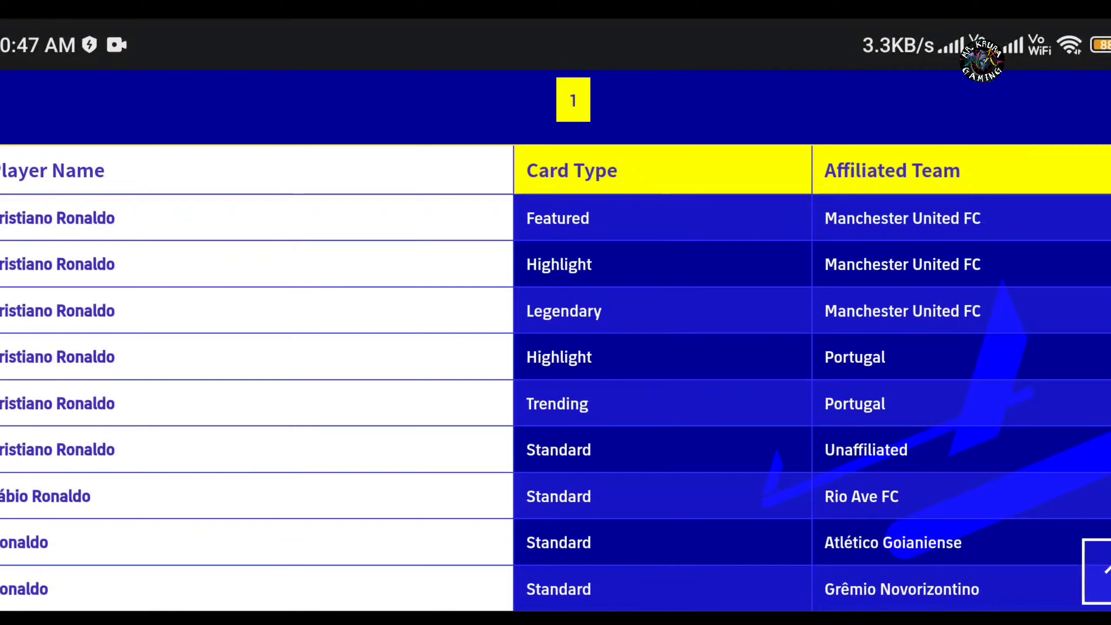